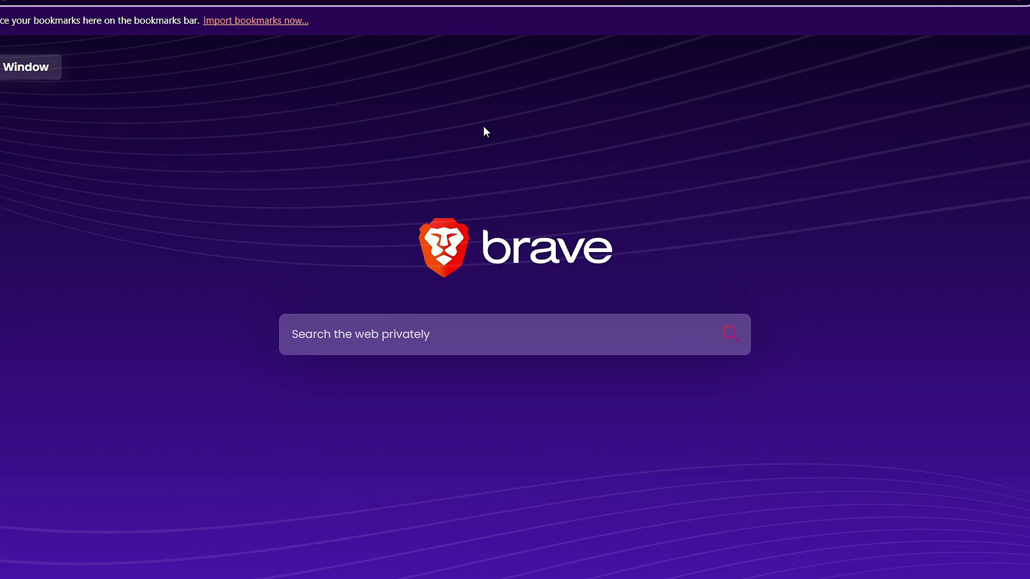
Step: Load wireshark.org in the Brave address bar
type("wireshark.o")
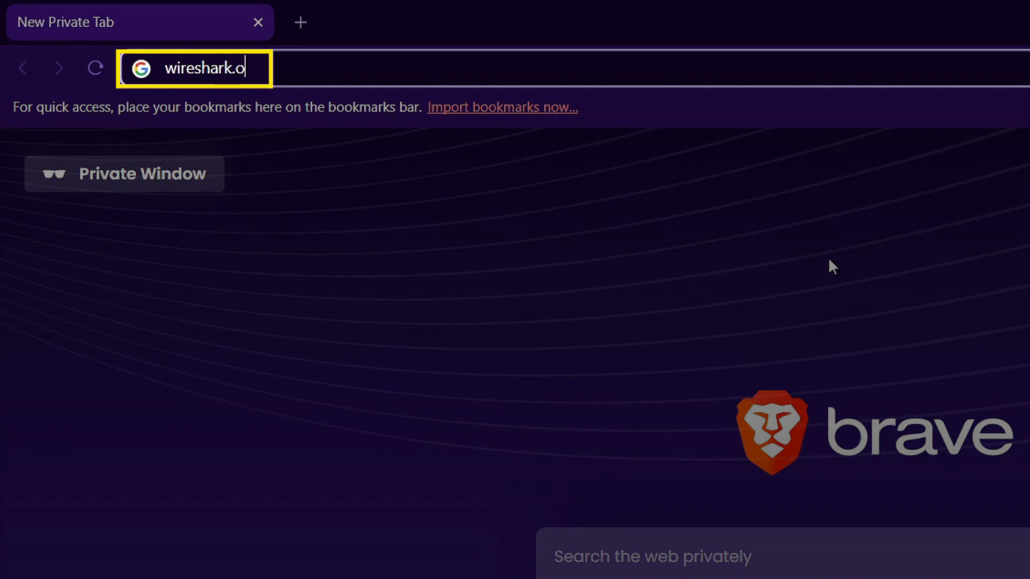
key("Return")
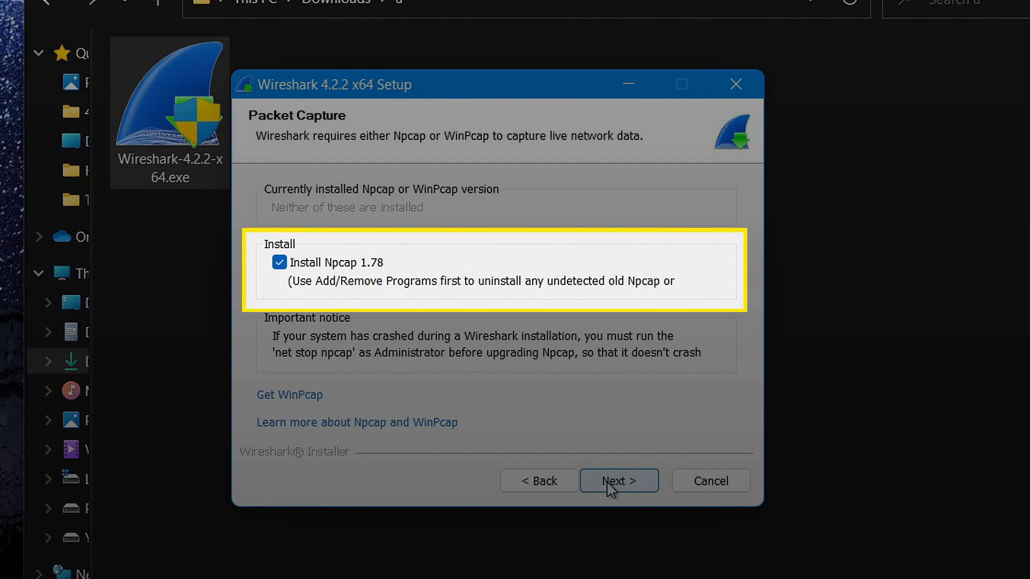
Step: Install Wireshark with Npcap kept and USBPcap added, then launch it from the desktop shortcut
left_click(617, 481)
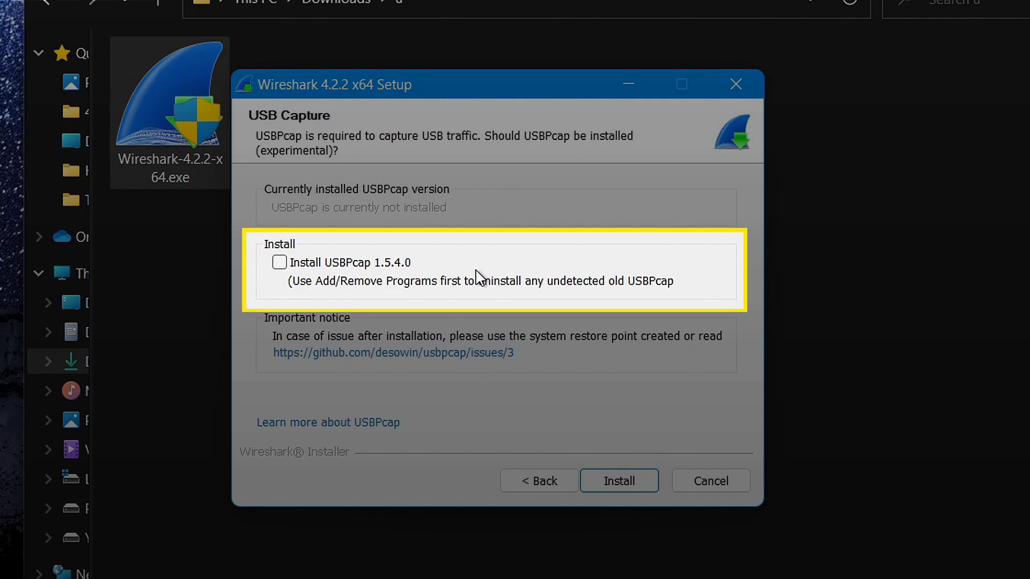
left_click(279, 262)
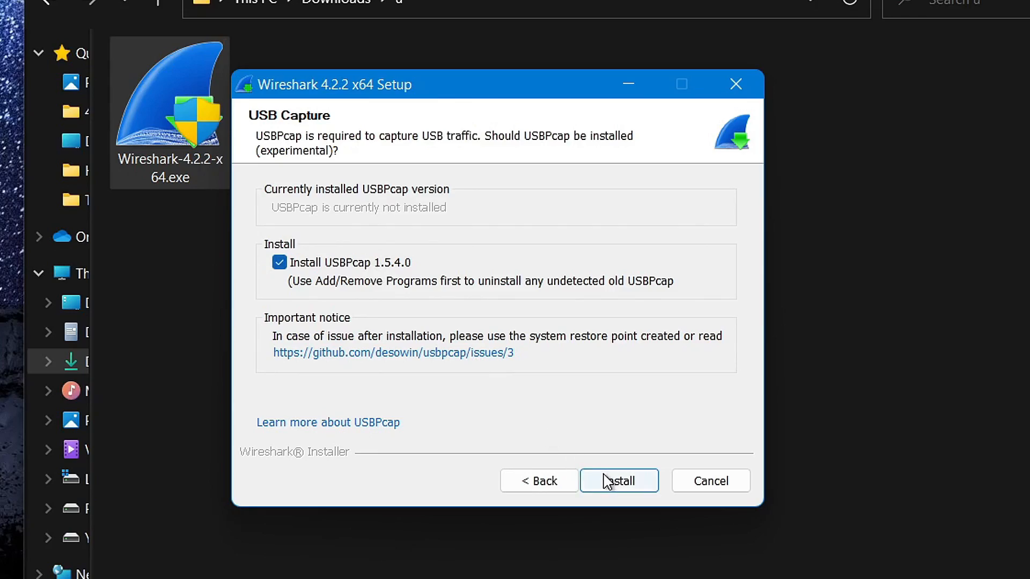
left_click(618, 480)
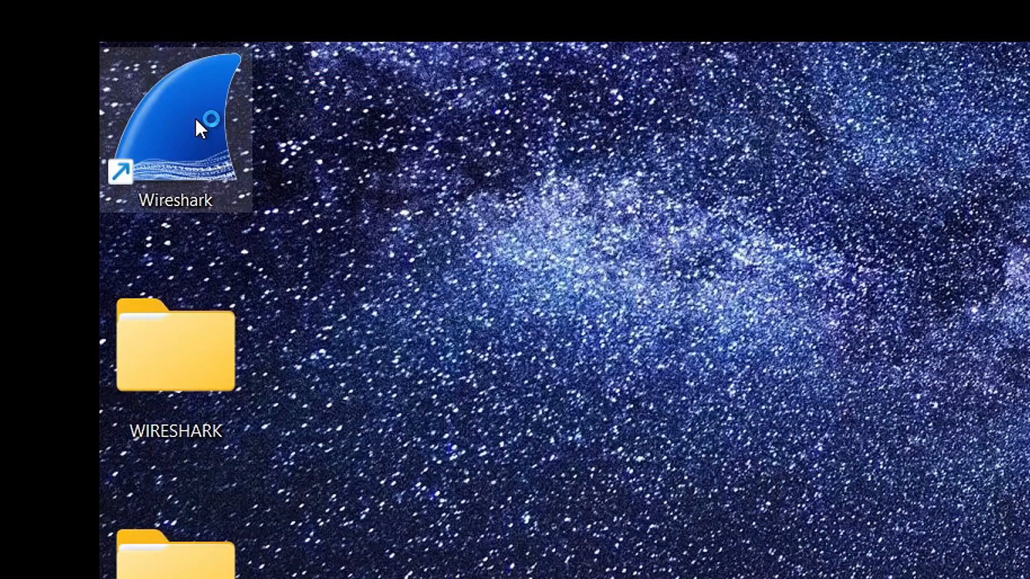
double_click(175, 130)
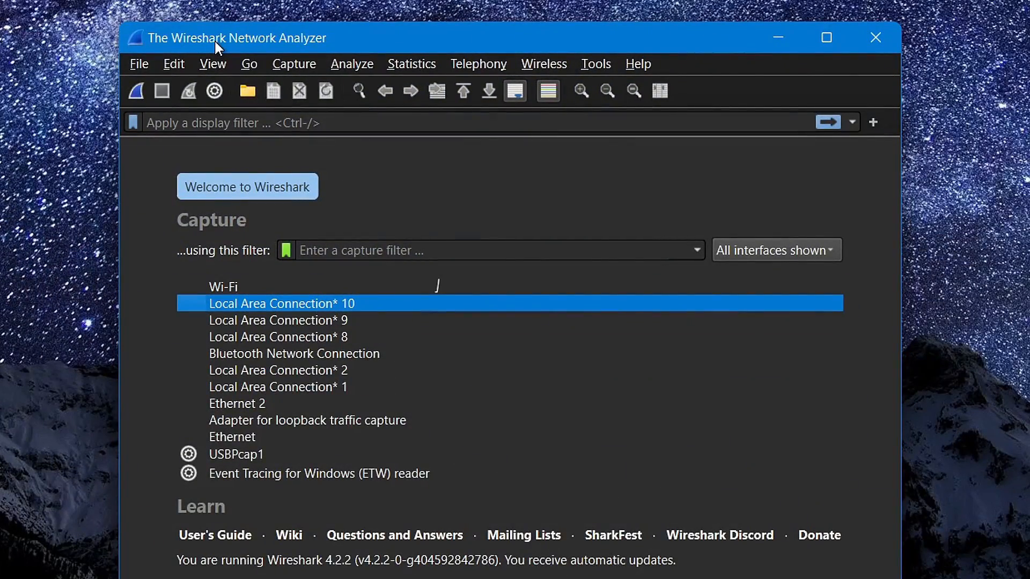